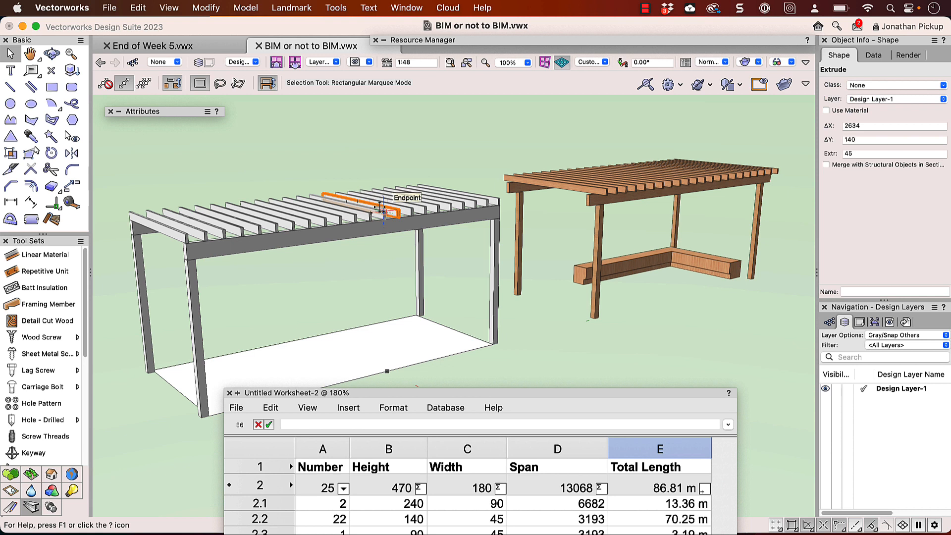
Select a pergola beam to inspect its 45 × 140 rafter framing member sizes
left_click(564, 181)
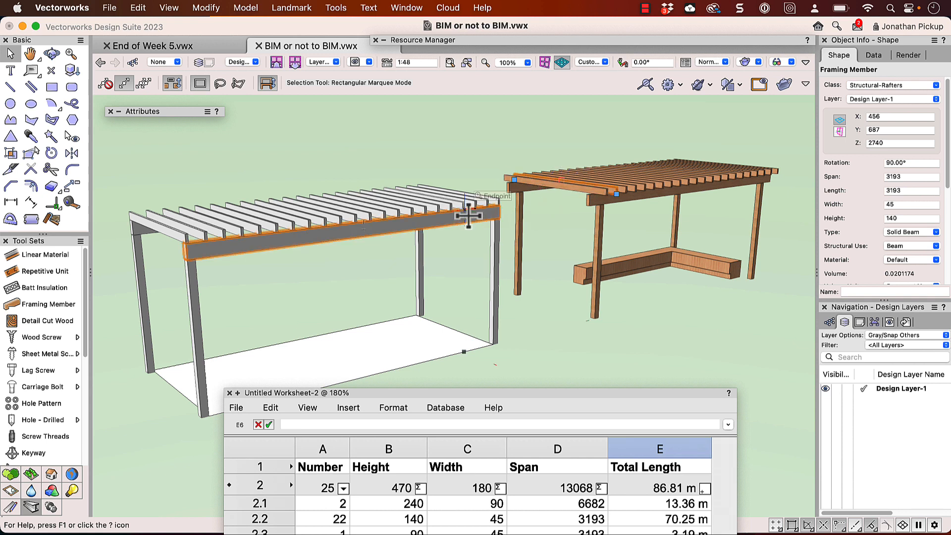
mouse_move(467, 219)
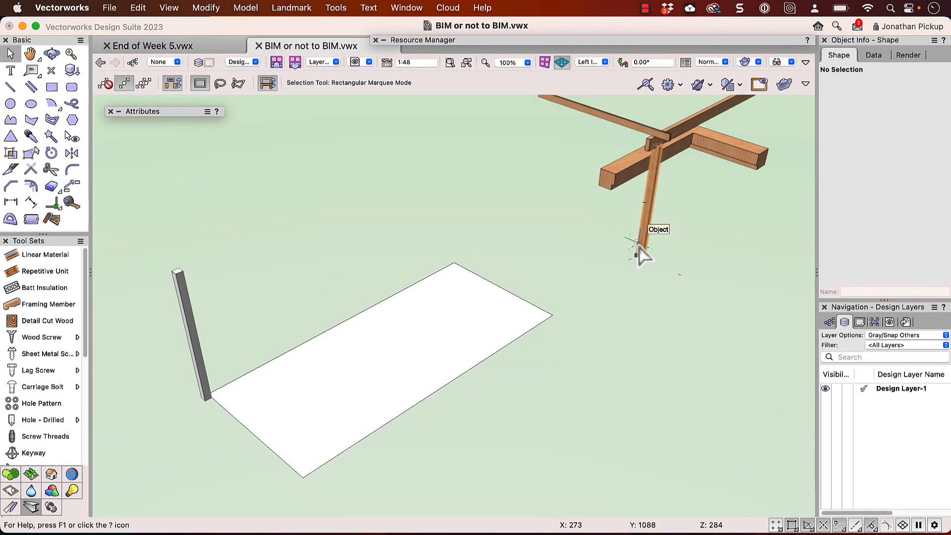
Select the plain post on the slab and a timber beam of the framed pergola
left_click(634, 243)
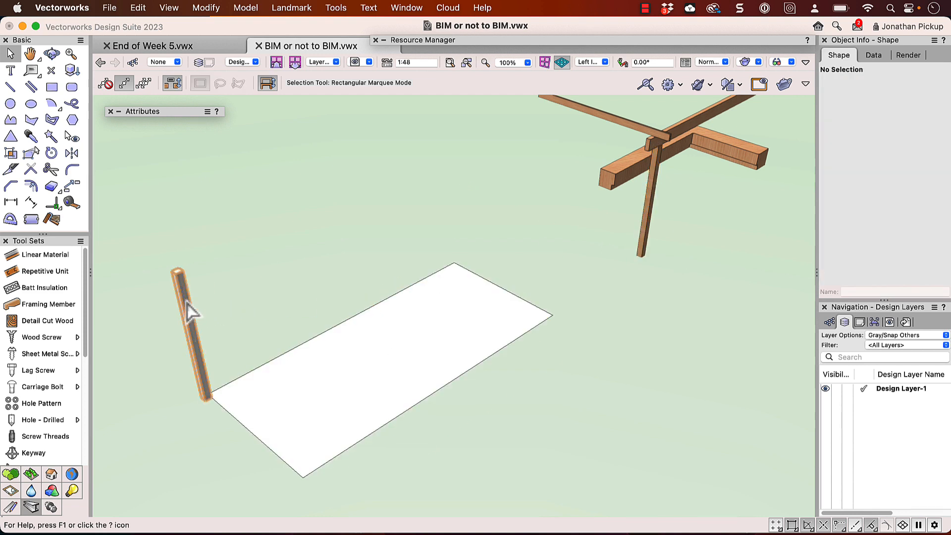
left_click(182, 303)
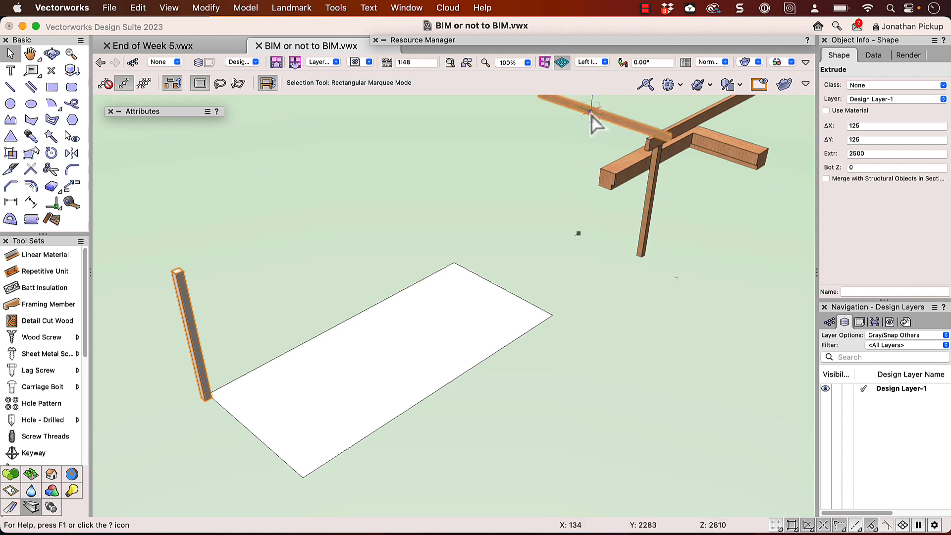
left_click(592, 116)
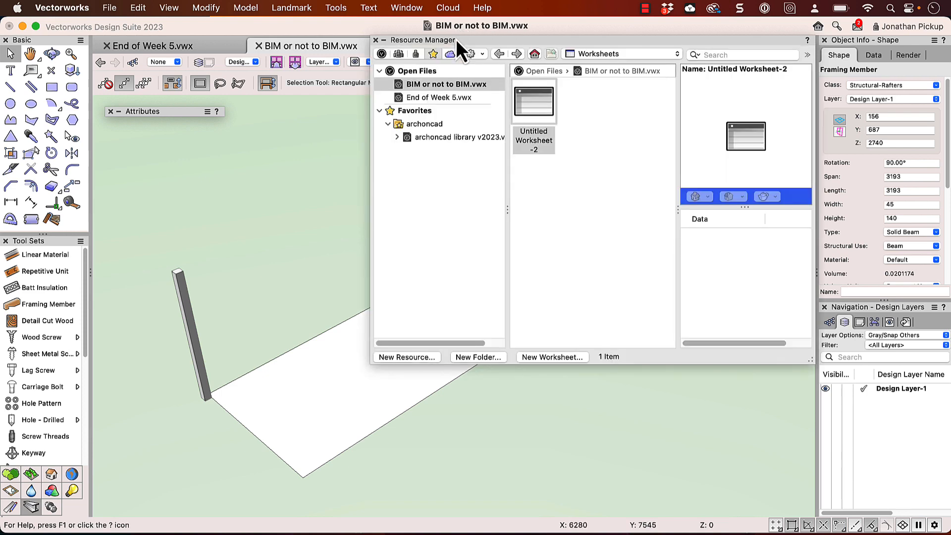
Open Untitled Worksheet-2 from its context menu, select the post, then clear the selection
right_click(533, 101)
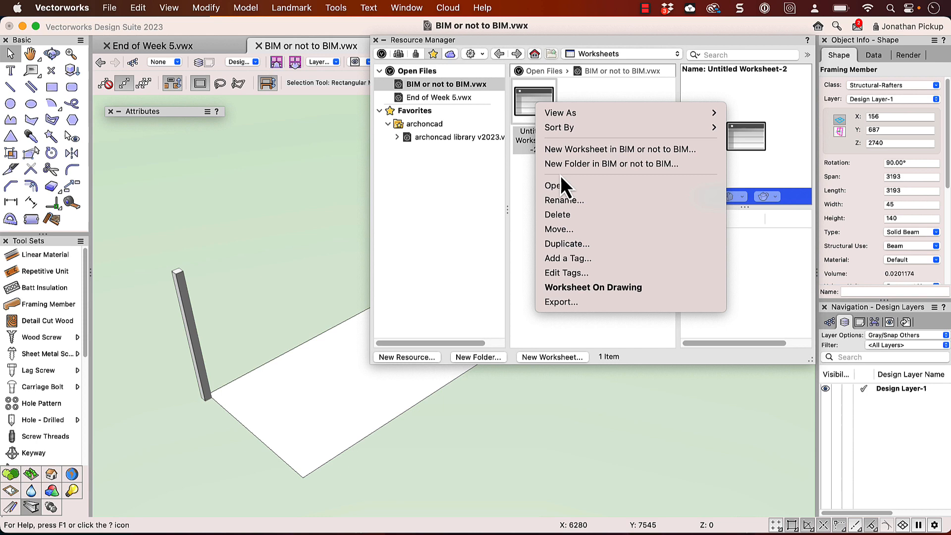
left_click(553, 186)
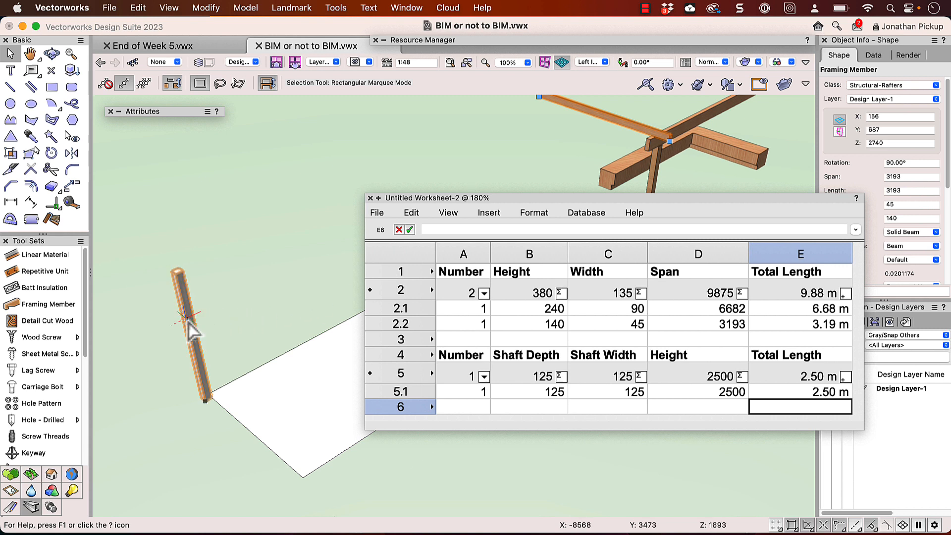
left_click(189, 321)
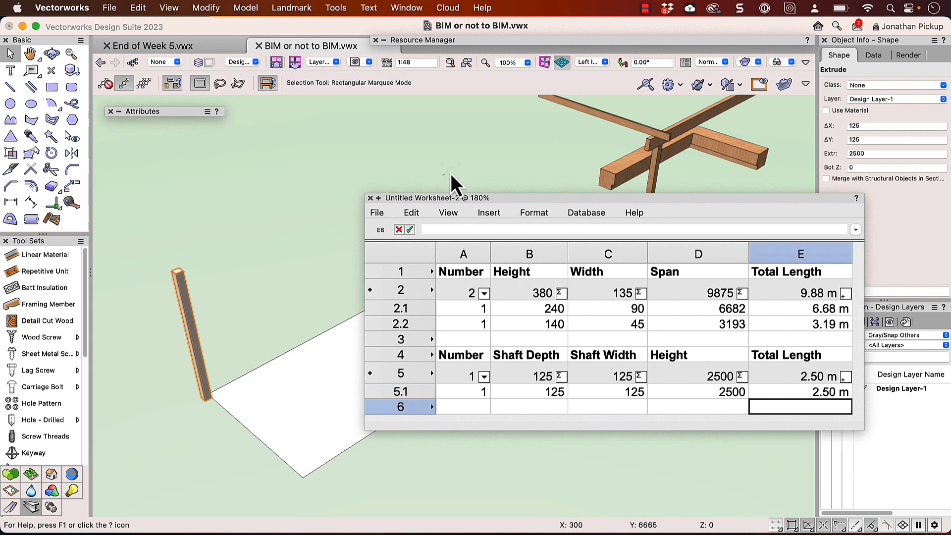
left_click(537, 138)
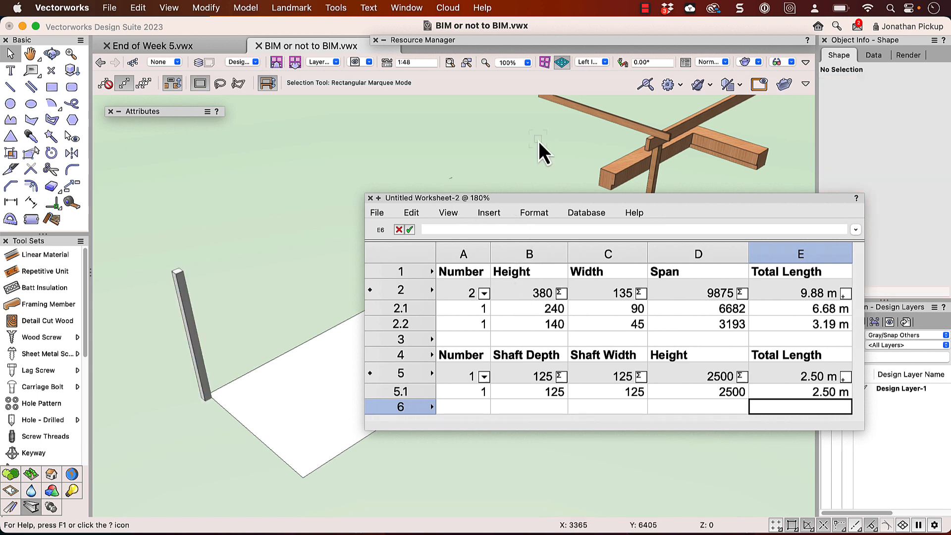
mouse_move(225, 354)
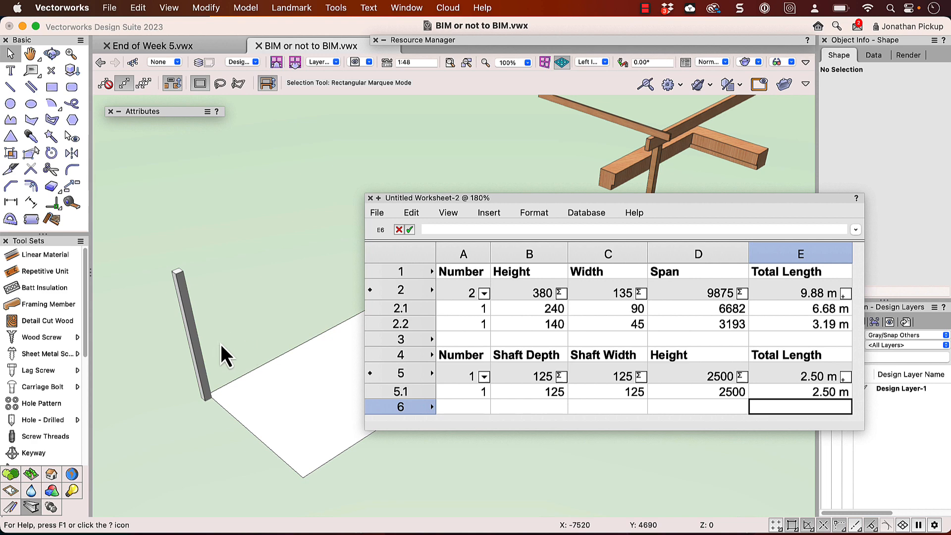
mouse_move(364, 197)
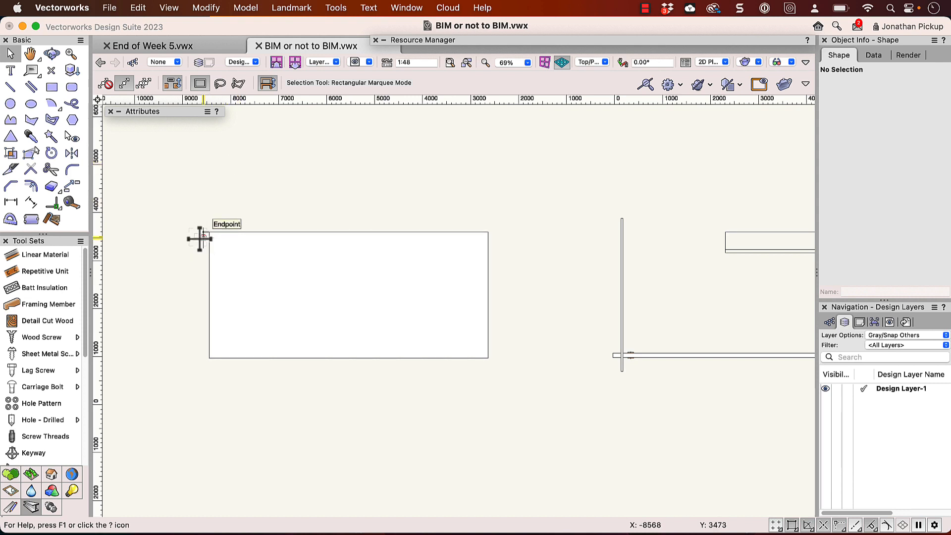
Copy the post onto a corner of the slab
left_click(71, 153)
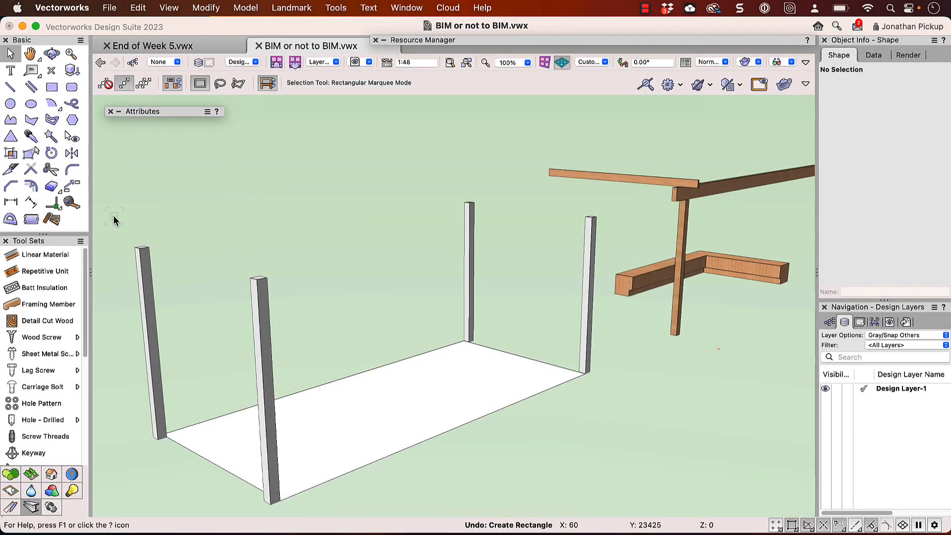
mouse_move(106, 185)
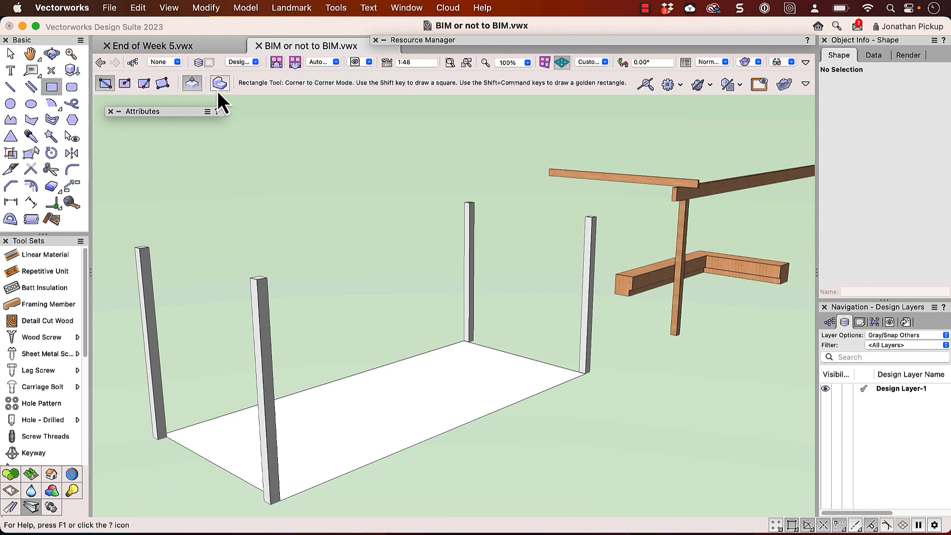
mouse_move(219, 83)
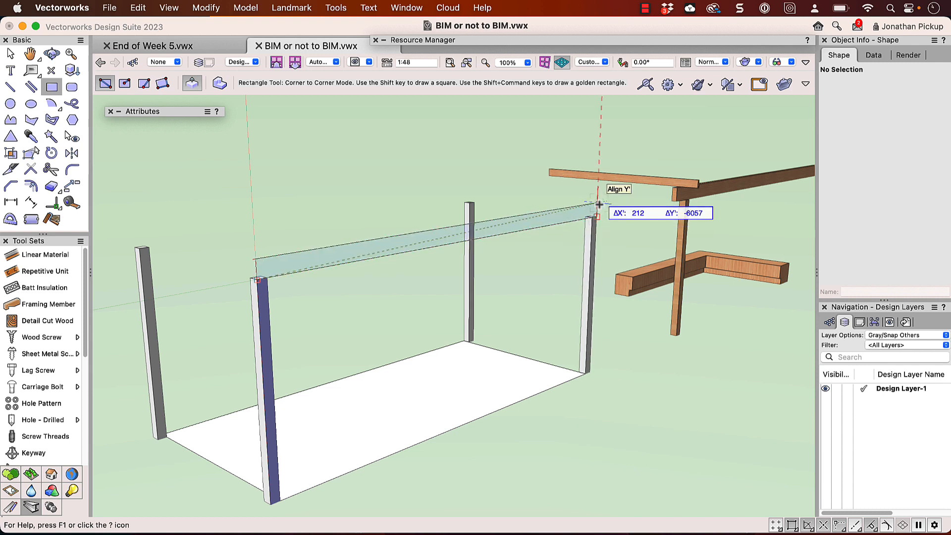
Draw an extruded beam over the posts, entering 25 in the data bar
type("250")
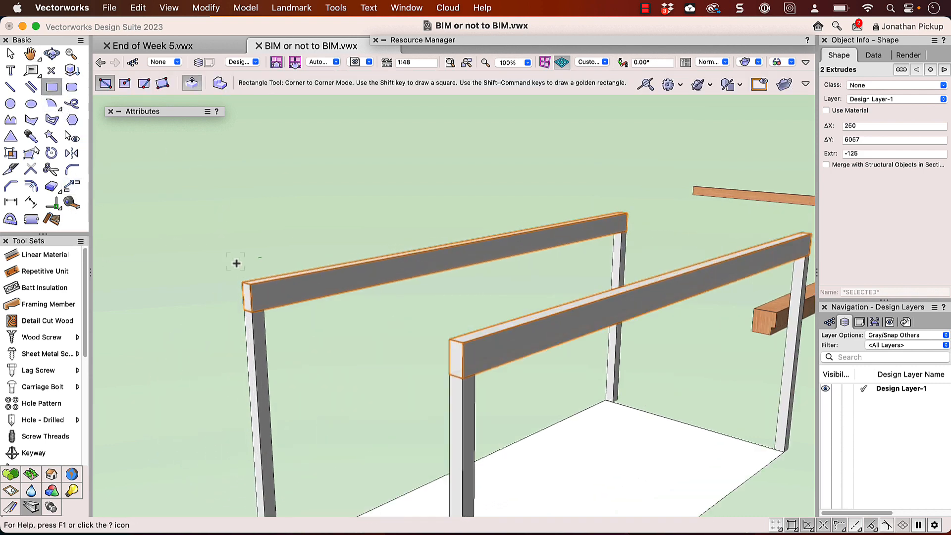
mouse_move(241, 283)
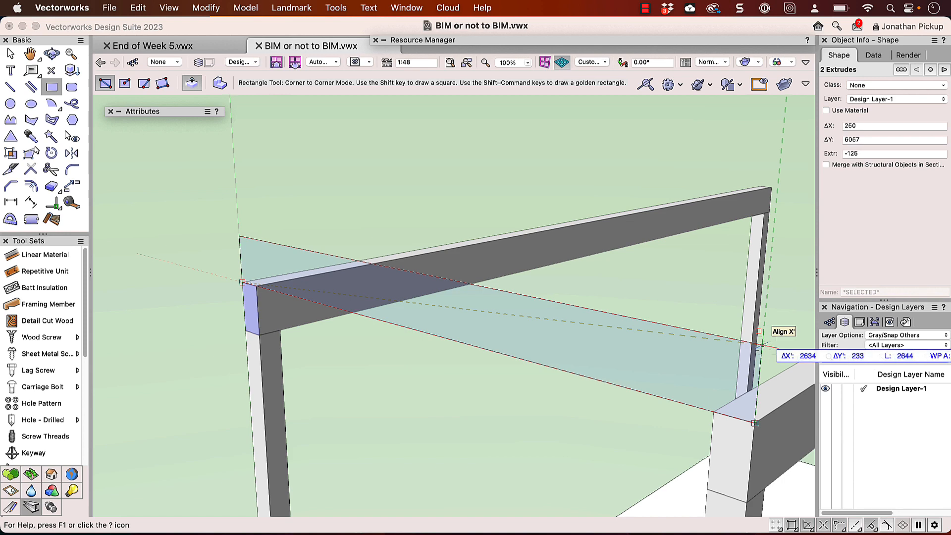
Draw the rafter across both beams with ΔY 140 and extrude it 45 thick
left_click(864, 356)
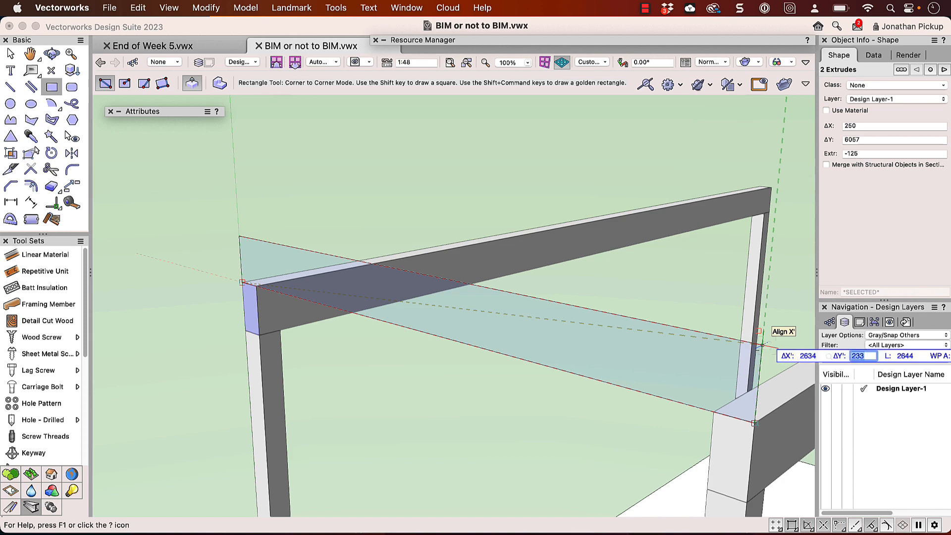
left_click(755, 373)
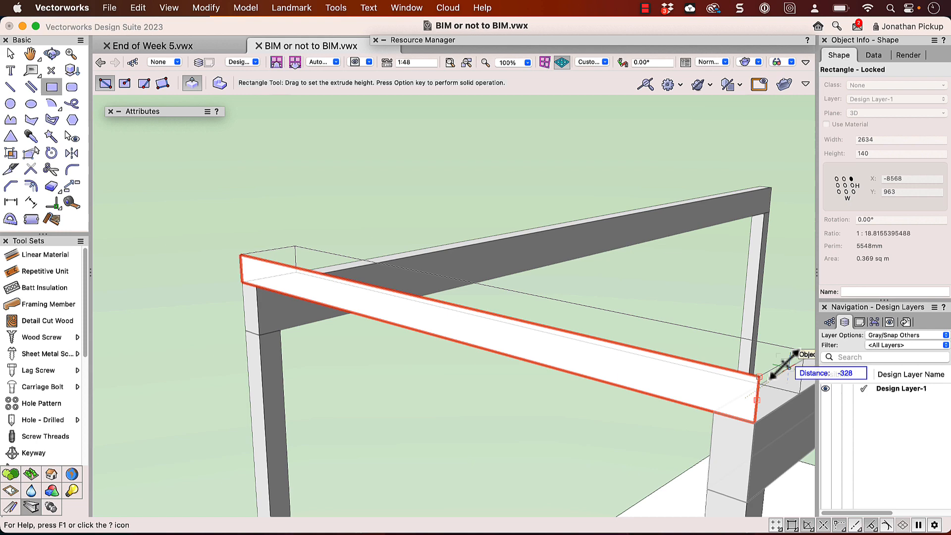
left_click(786, 367)
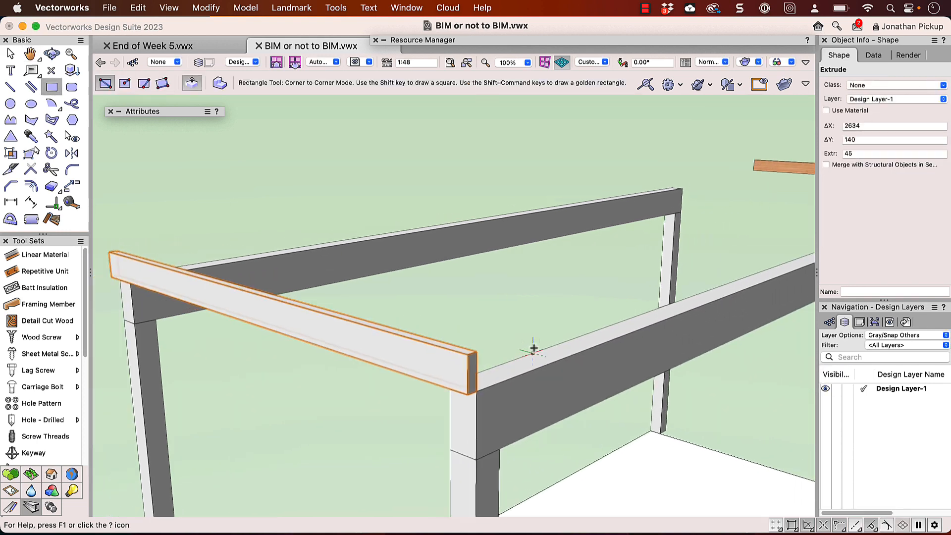
mouse_move(525, 355)
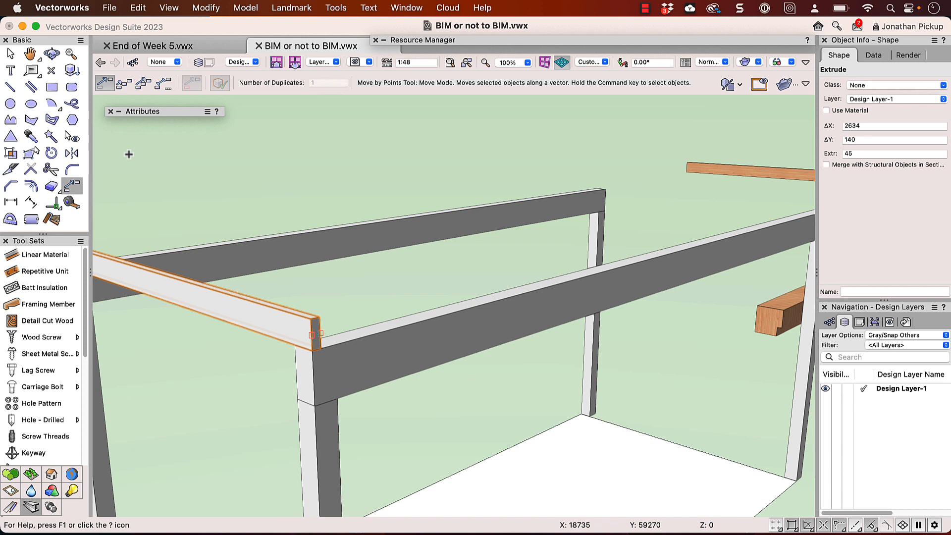
Distribute 21 rafter copies from the first rafter to the beam's far end
left_click(123, 83)
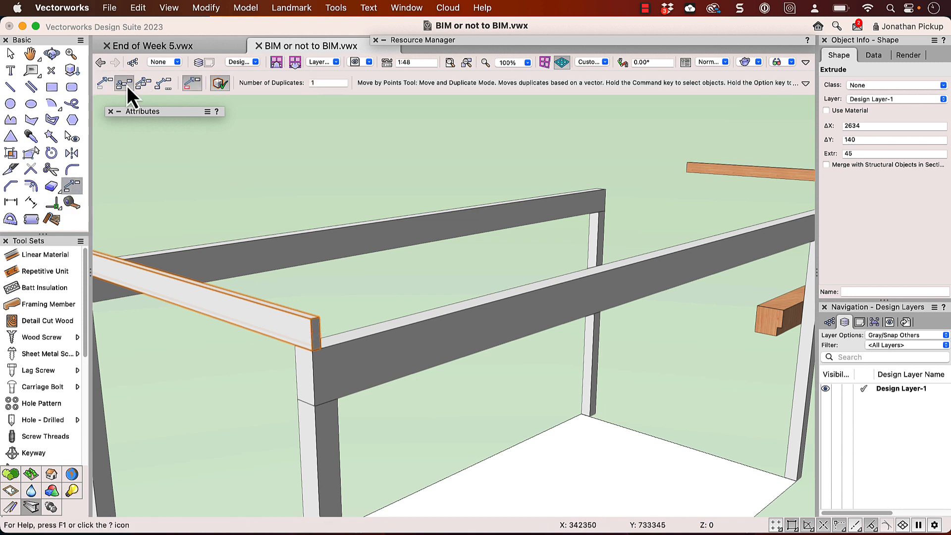
left_click(143, 83)
type("21")
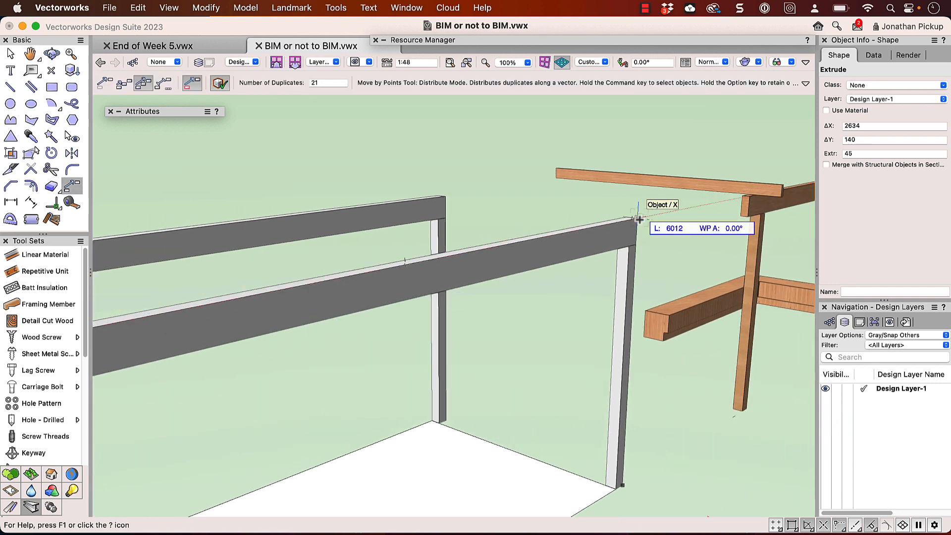
left_click(638, 218)
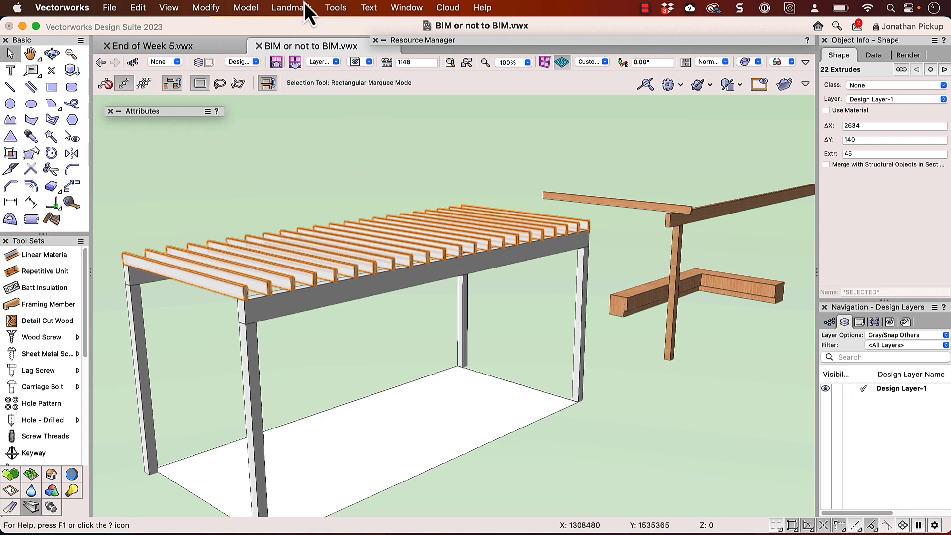
left_click(335, 8)
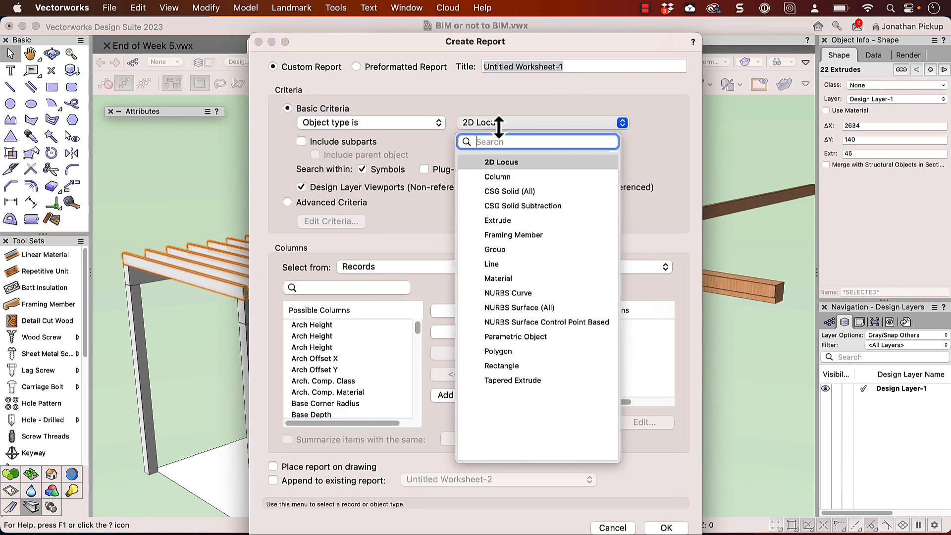
Create an Extrude report worksheet with Count, Depth and Height function columns
left_click(497, 220)
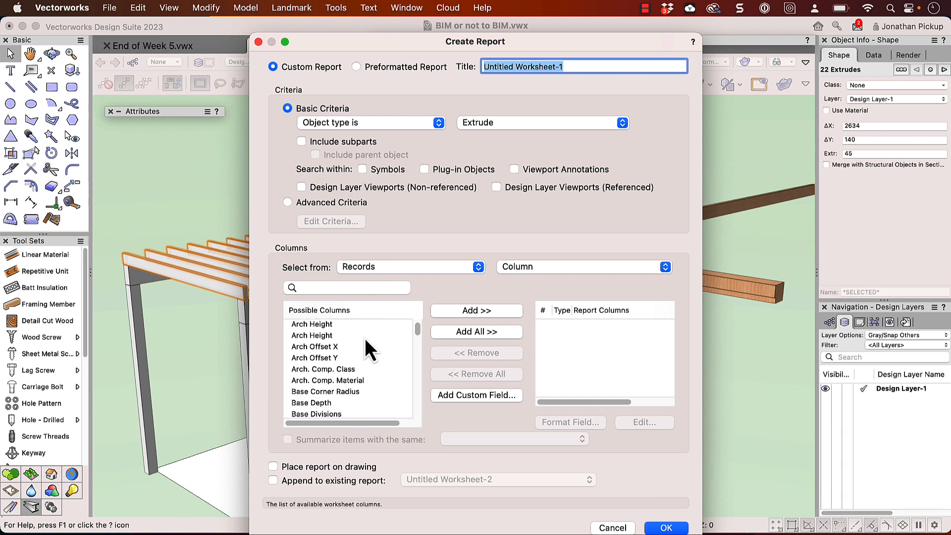
left_click(410, 267)
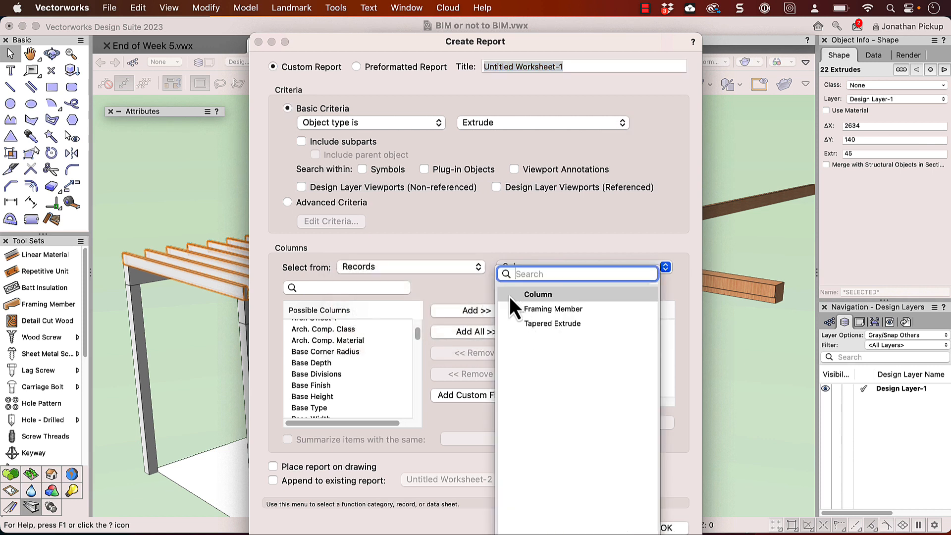
left_click(410, 267)
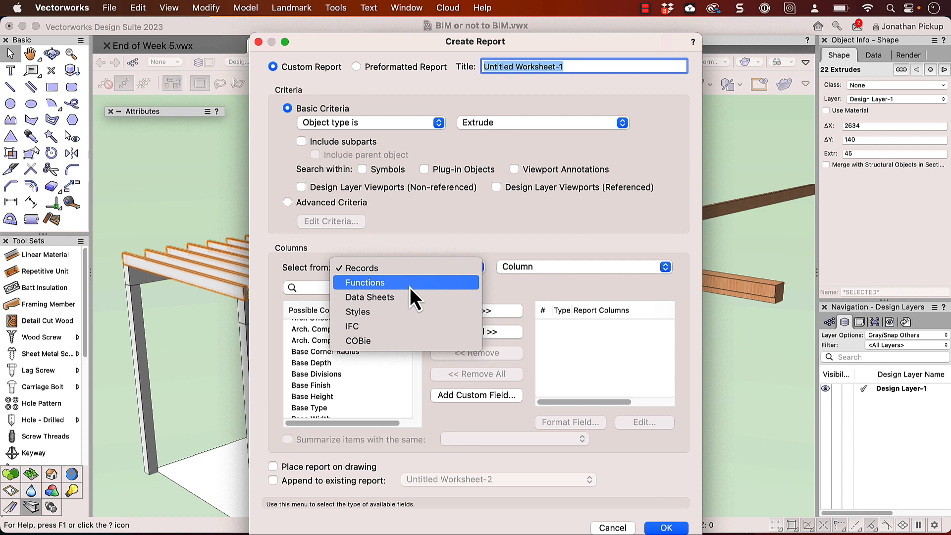
left_click(364, 282)
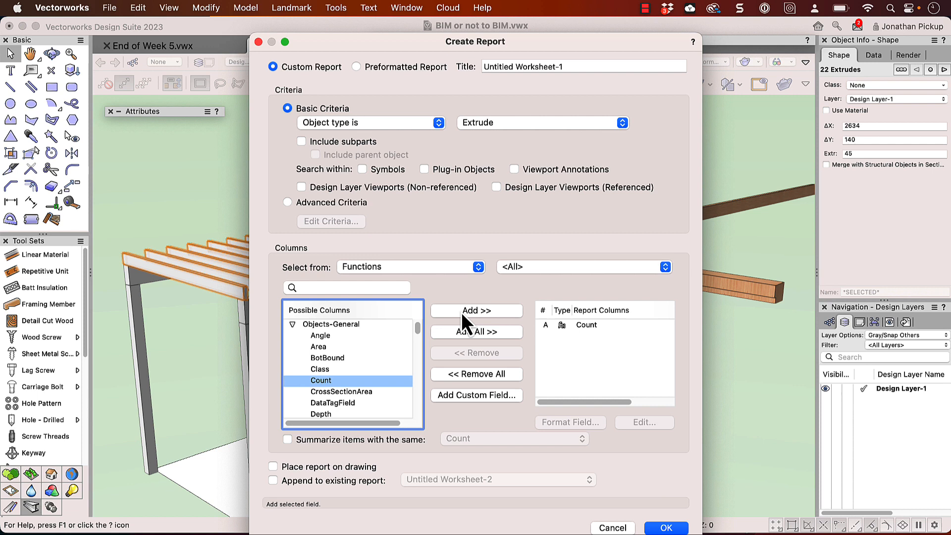
scroll("down", 3)
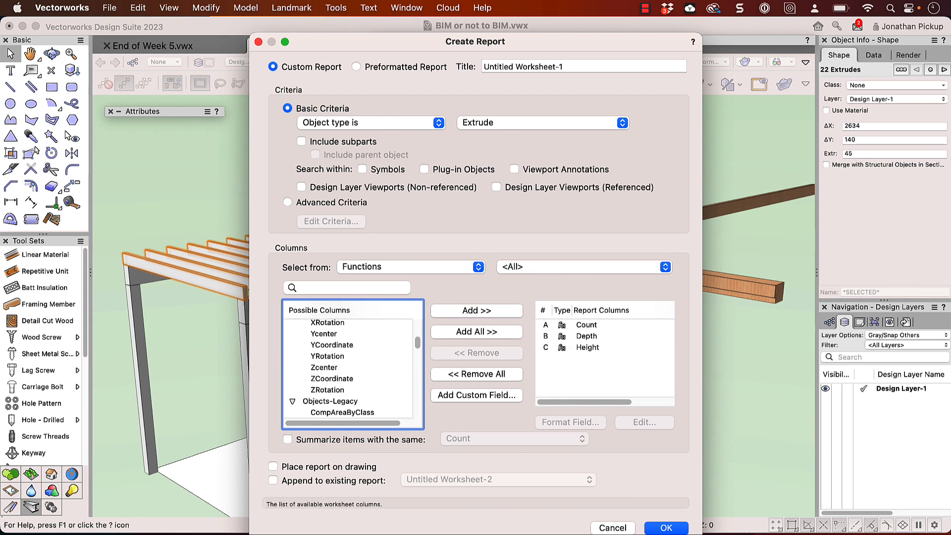
left_click(665, 527)
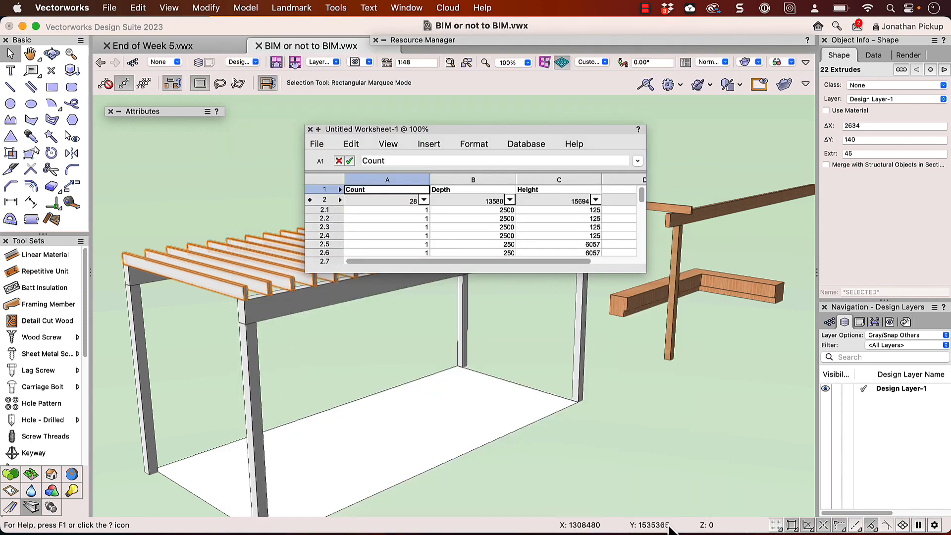
Enlarge the worksheet and summarise matching extrudes into groups of 4, 2 and 22
left_click_drag(643, 270, 786, 345)
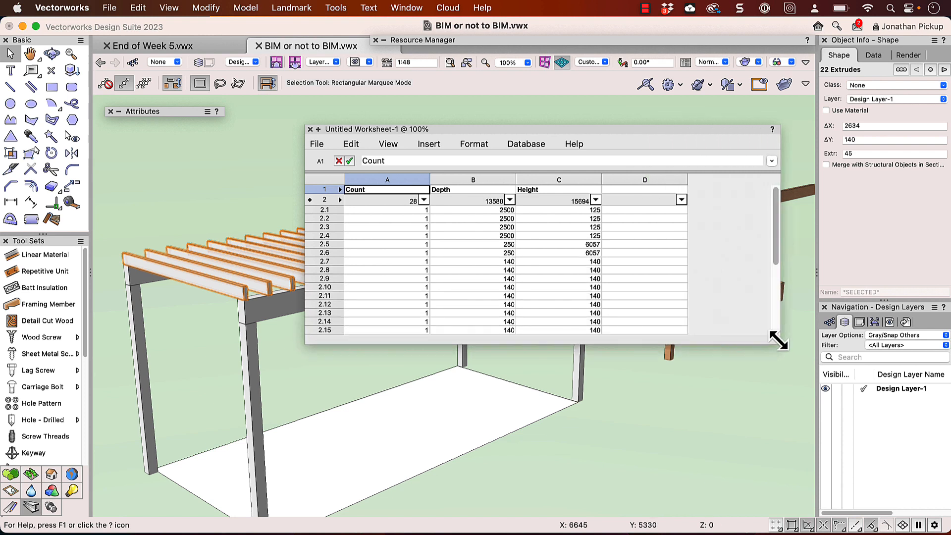
left_click_drag(782, 343, 789, 470)
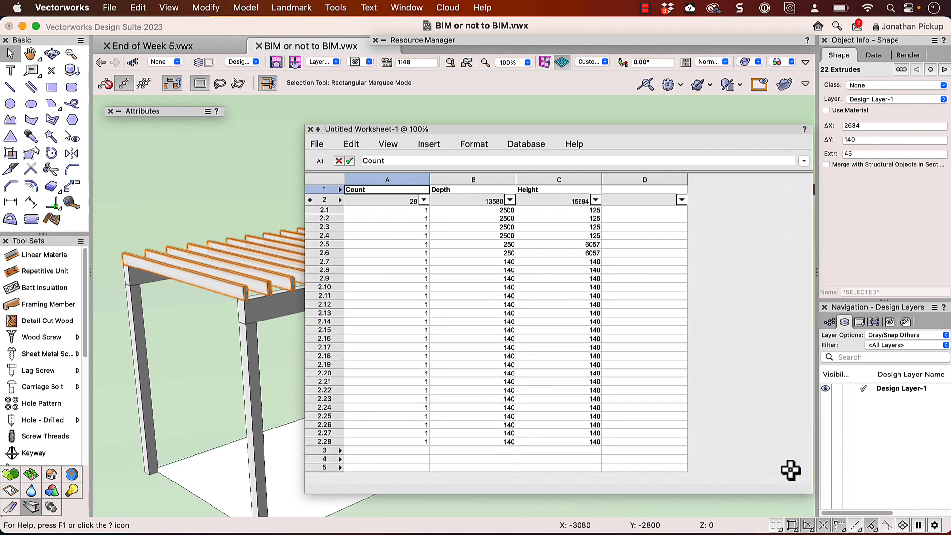
mouse_move(434, 221)
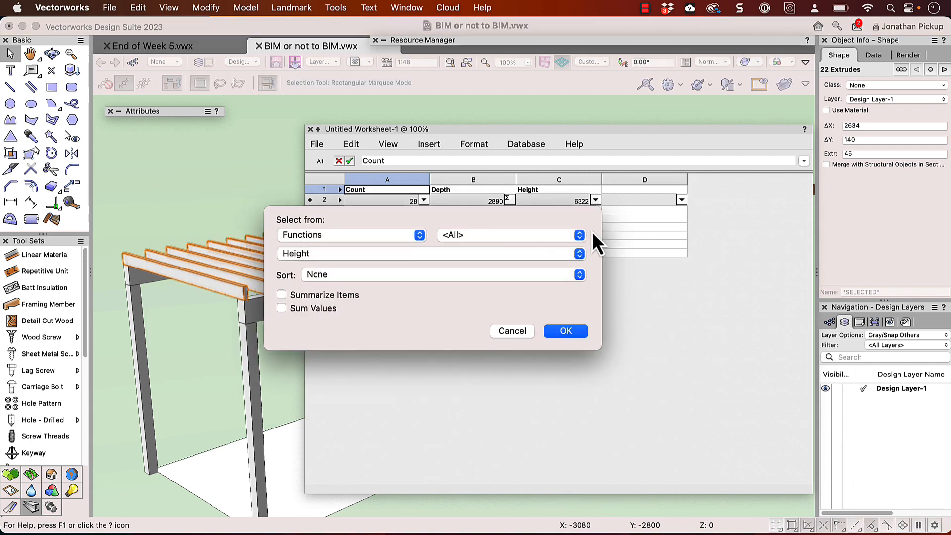
left_click(565, 331)
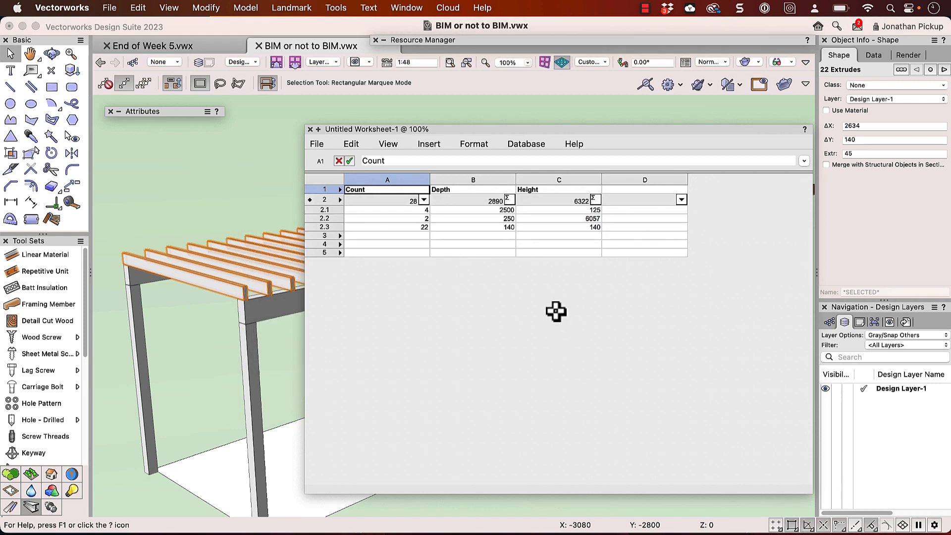
mouse_move(422, 227)
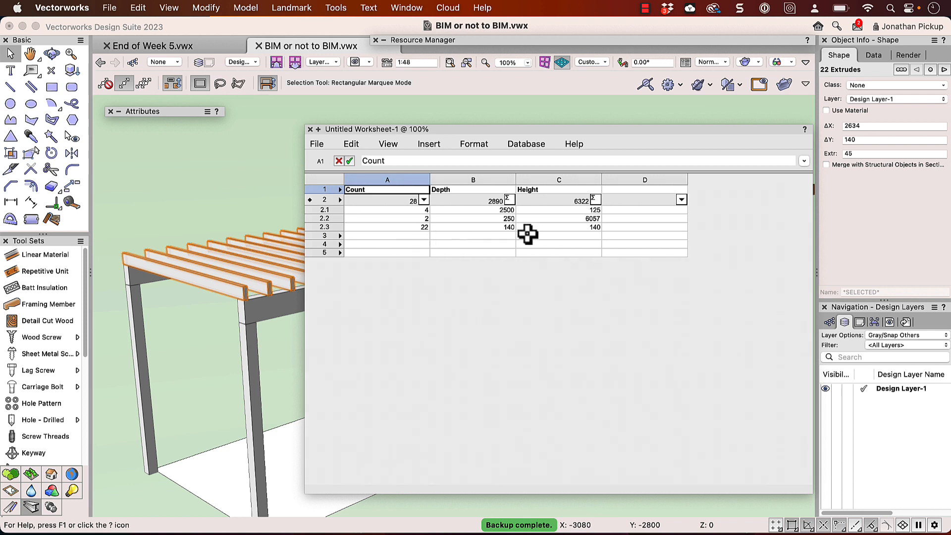
mouse_move(611, 232)
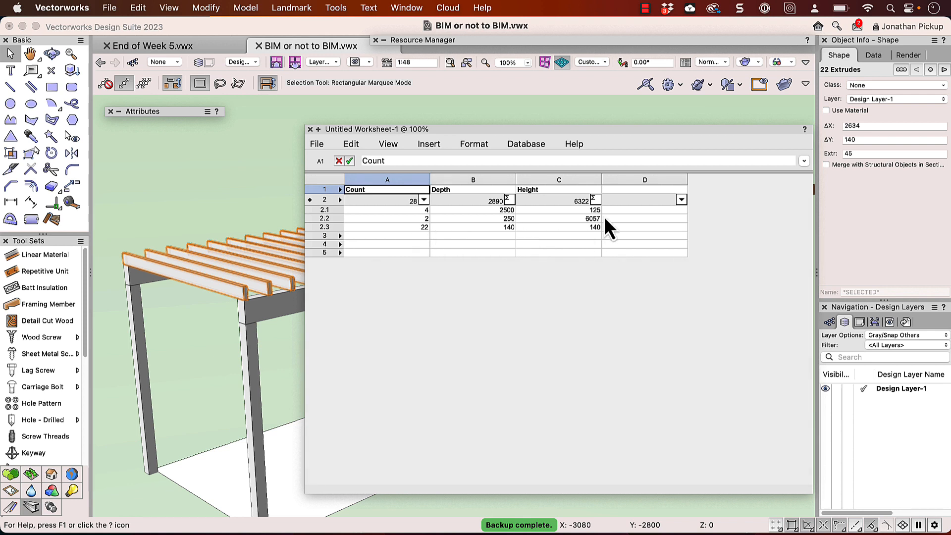
left_click(643, 199)
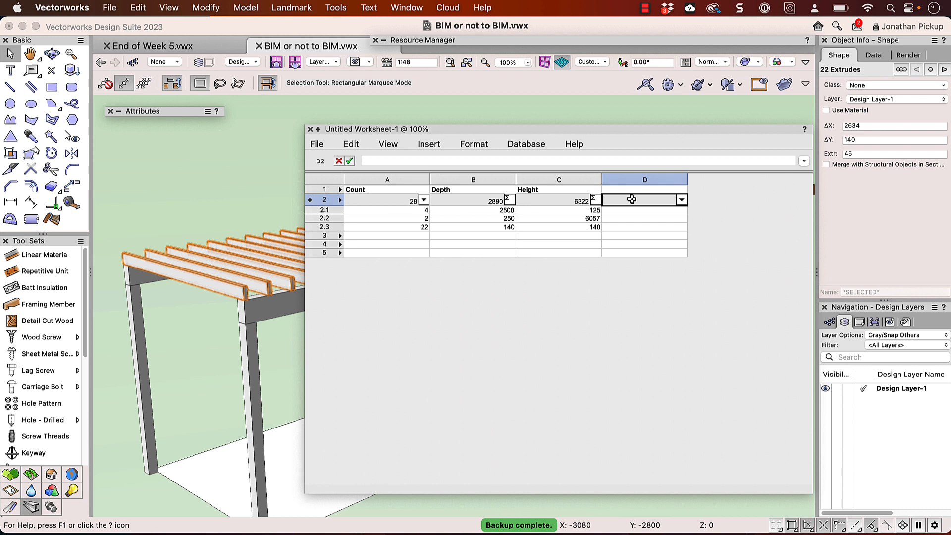
mouse_move(497, 225)
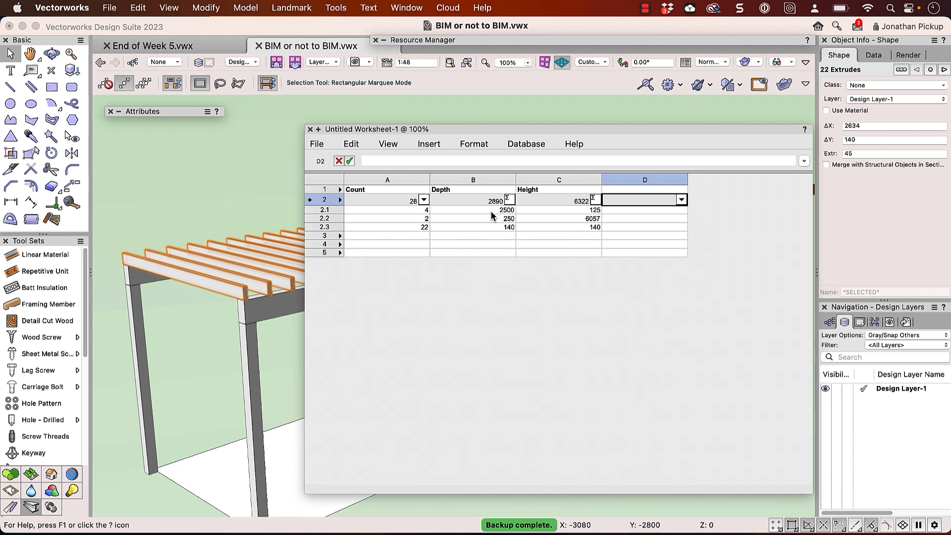
left_click(309, 129)
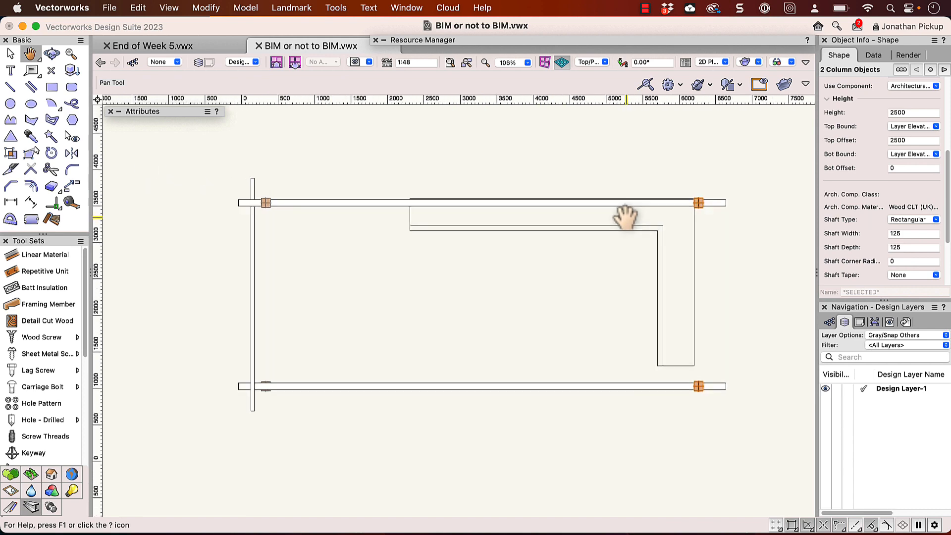
Place a BIM column at the slab corner for the second pergola
left_click(71, 153)
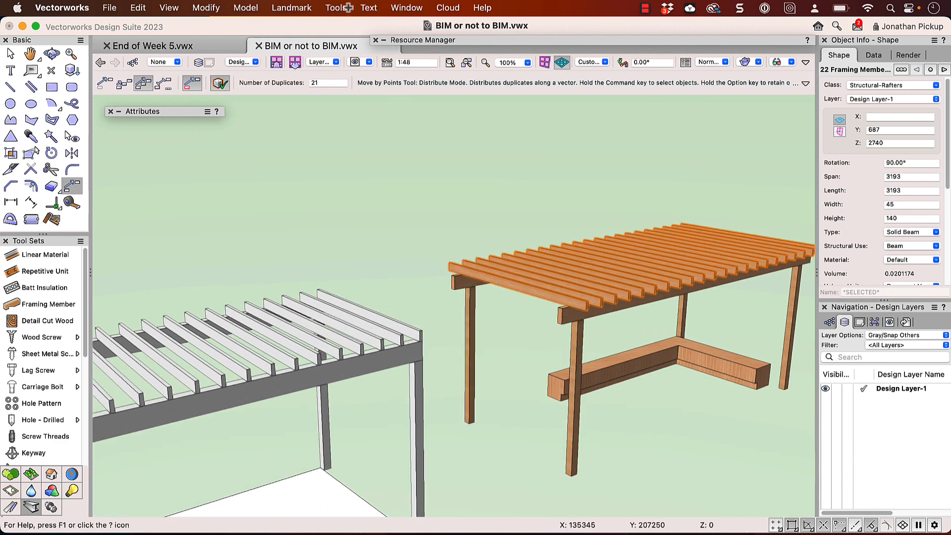
Open Untitled Worksheet-2 and recalculate it to 24 members (83.62 m) and four posts (10.00 m)
left_click(408, 8)
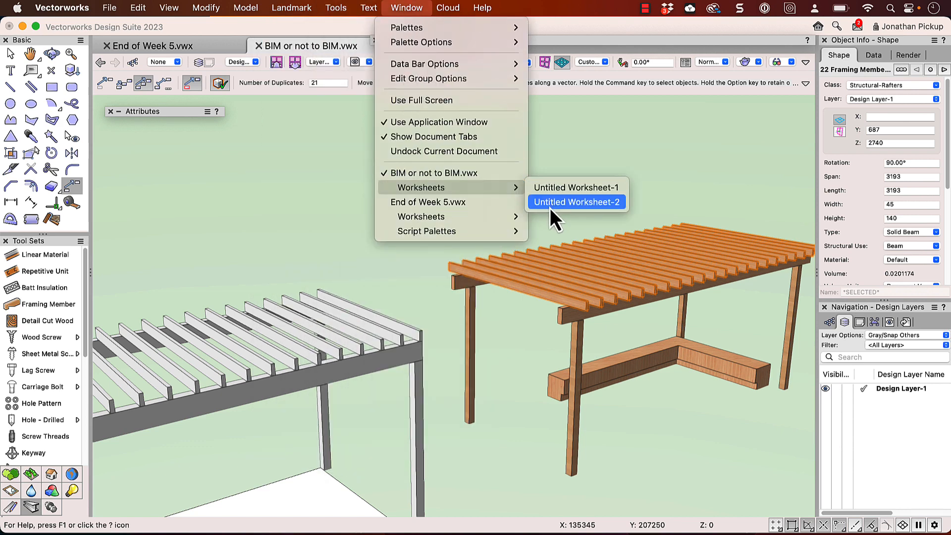
left_click(575, 201)
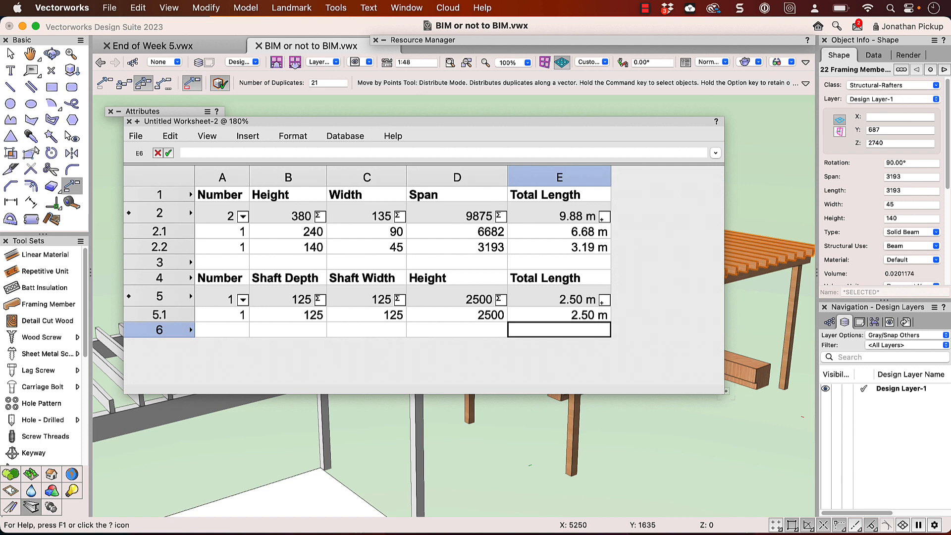
left_click(135, 135)
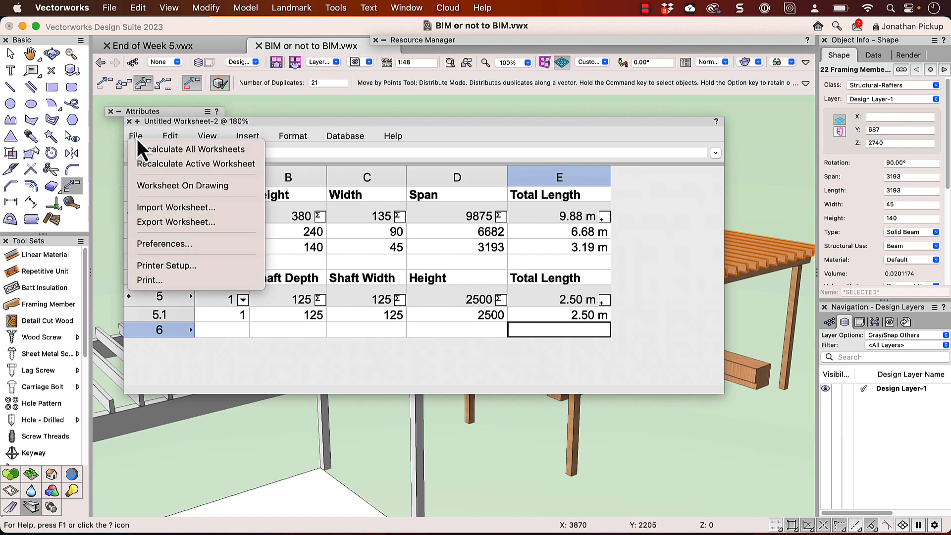
left_click(195, 149)
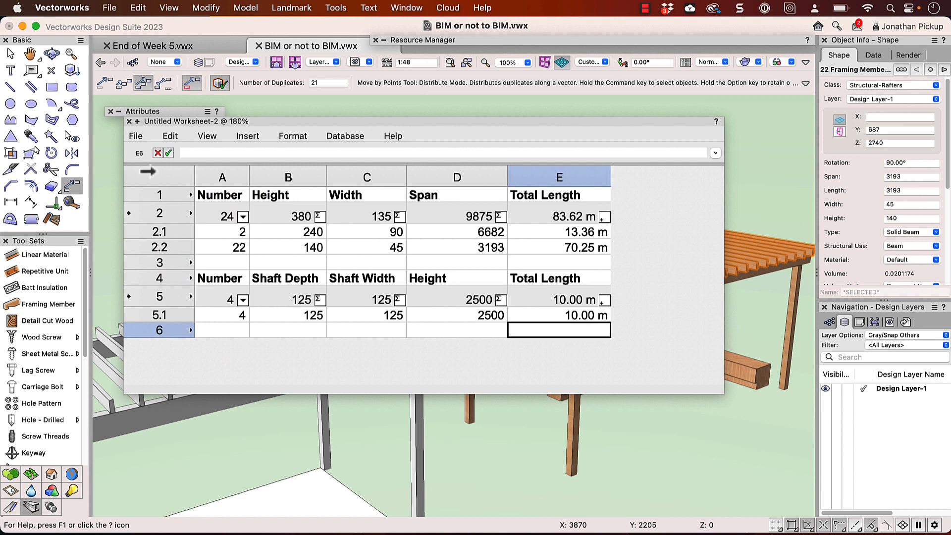
mouse_move(243, 264)
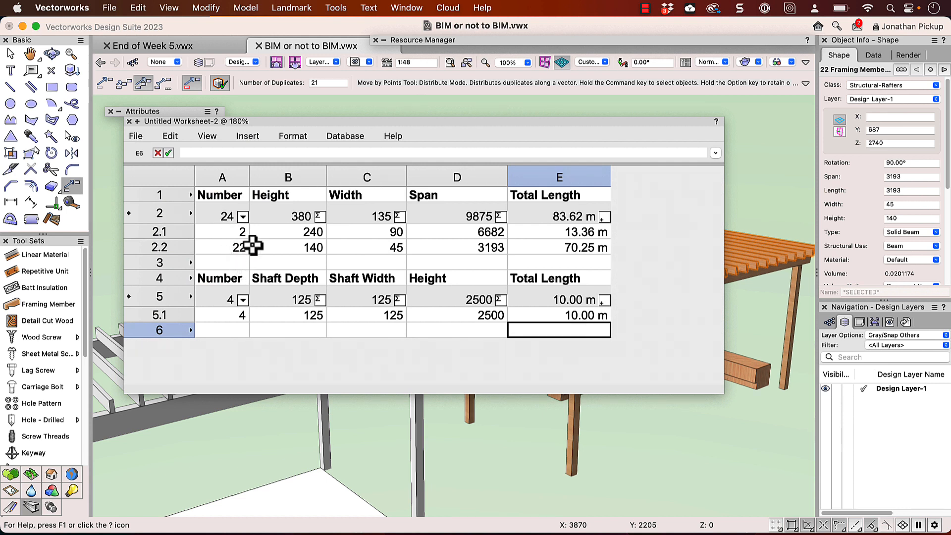
mouse_move(558, 248)
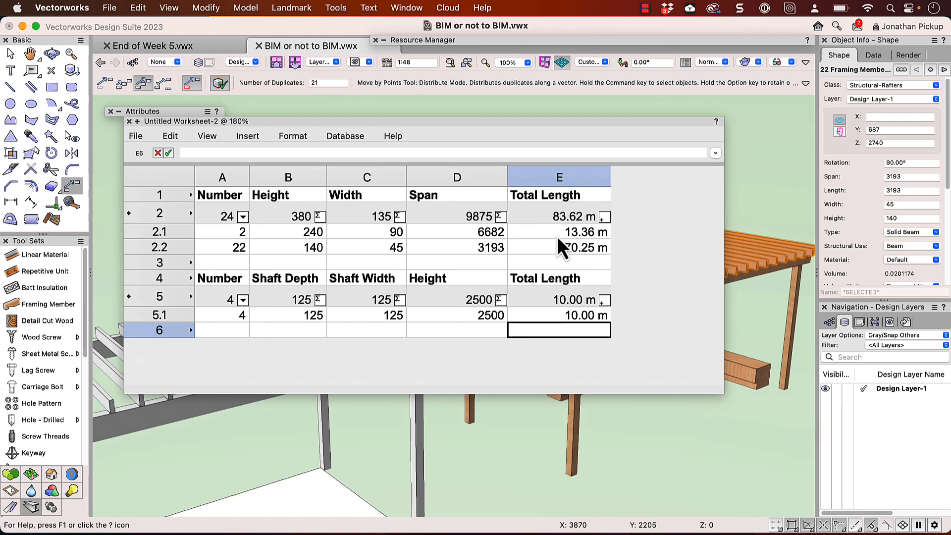
mouse_move(565, 262)
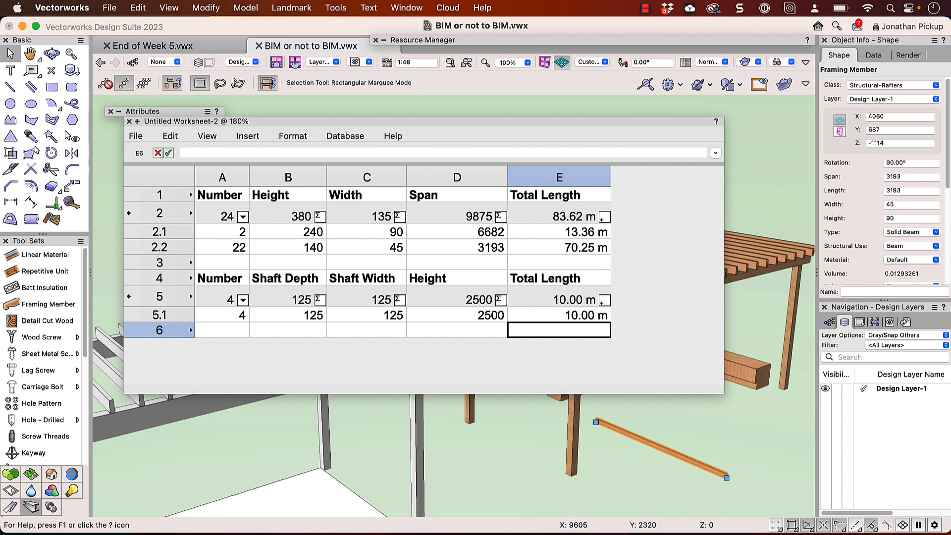
Recalculate the worksheet to include the new 90 × 45 member: 25 members, 86.81 m
left_click(135, 135)
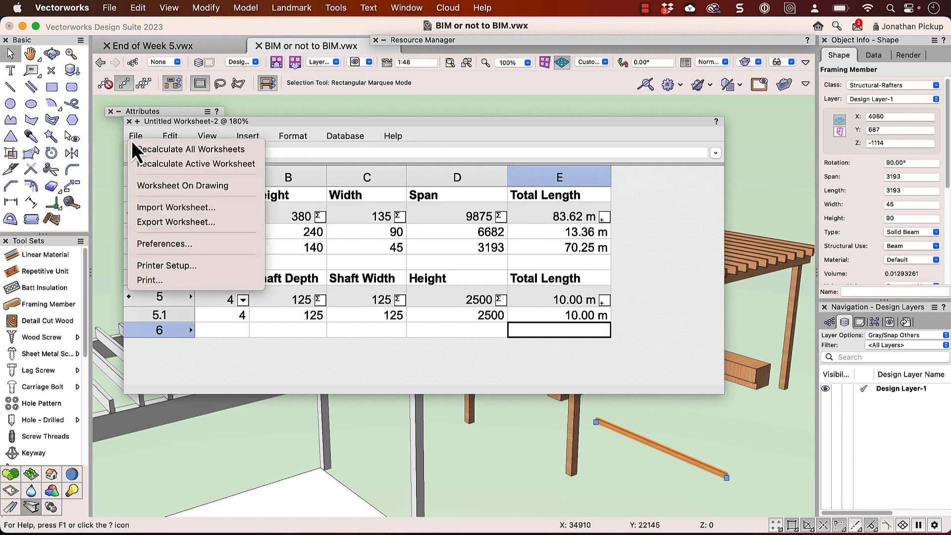
left_click(192, 148)
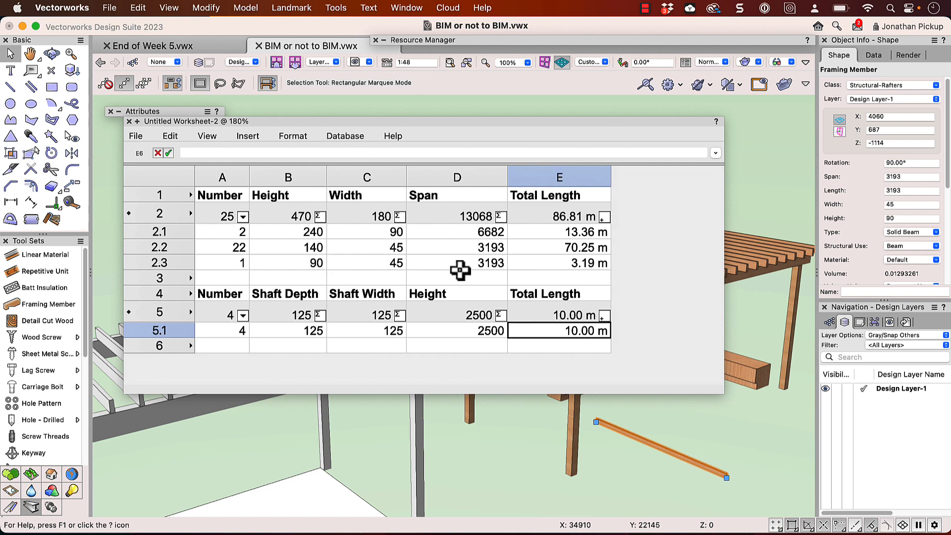
mouse_move(598, 276)
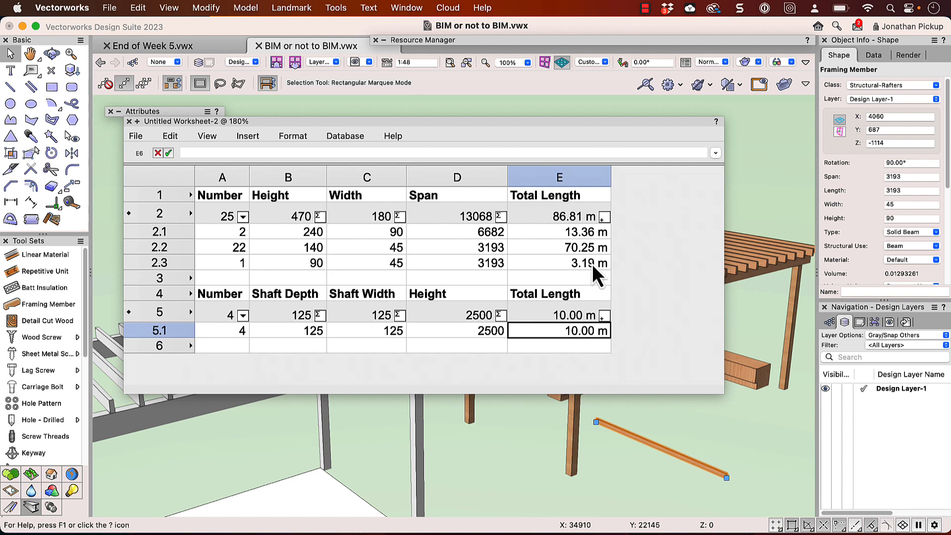
mouse_move(543, 251)
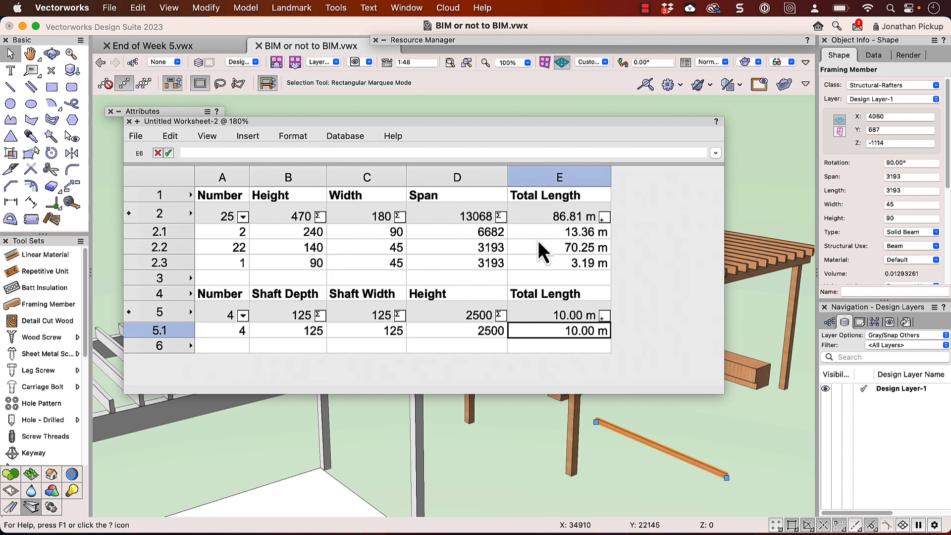
mouse_move(576, 279)
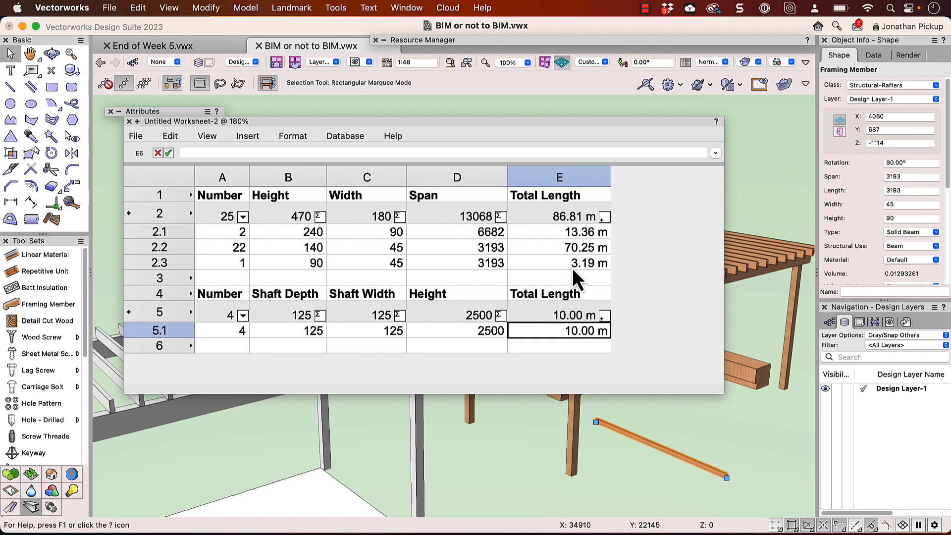